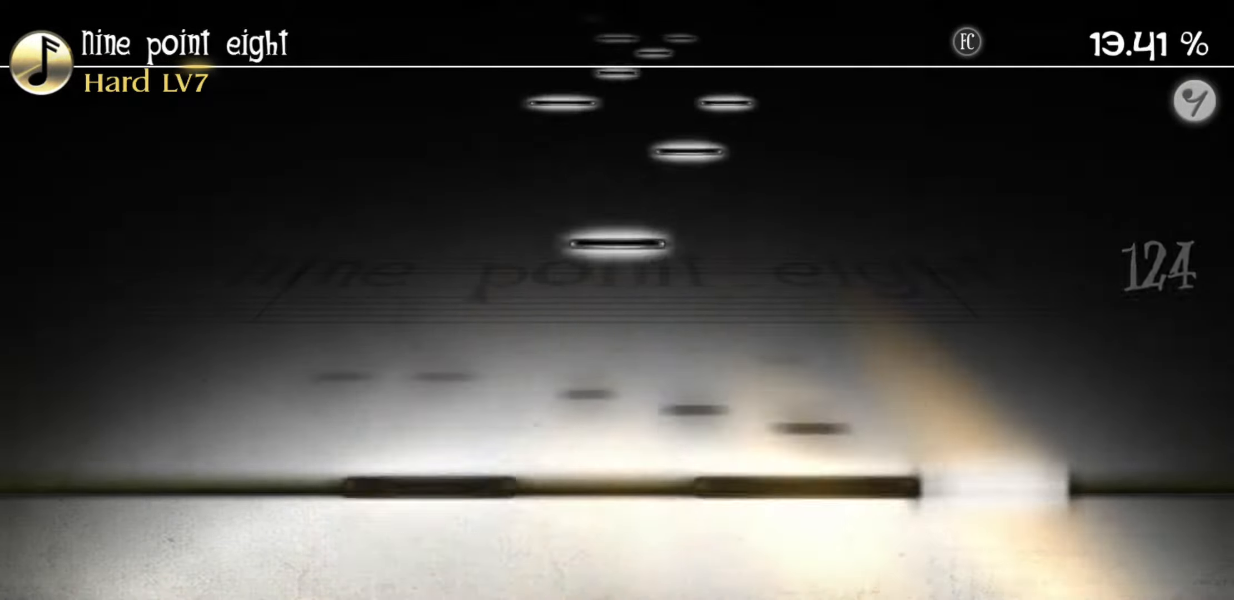
click(803, 484)
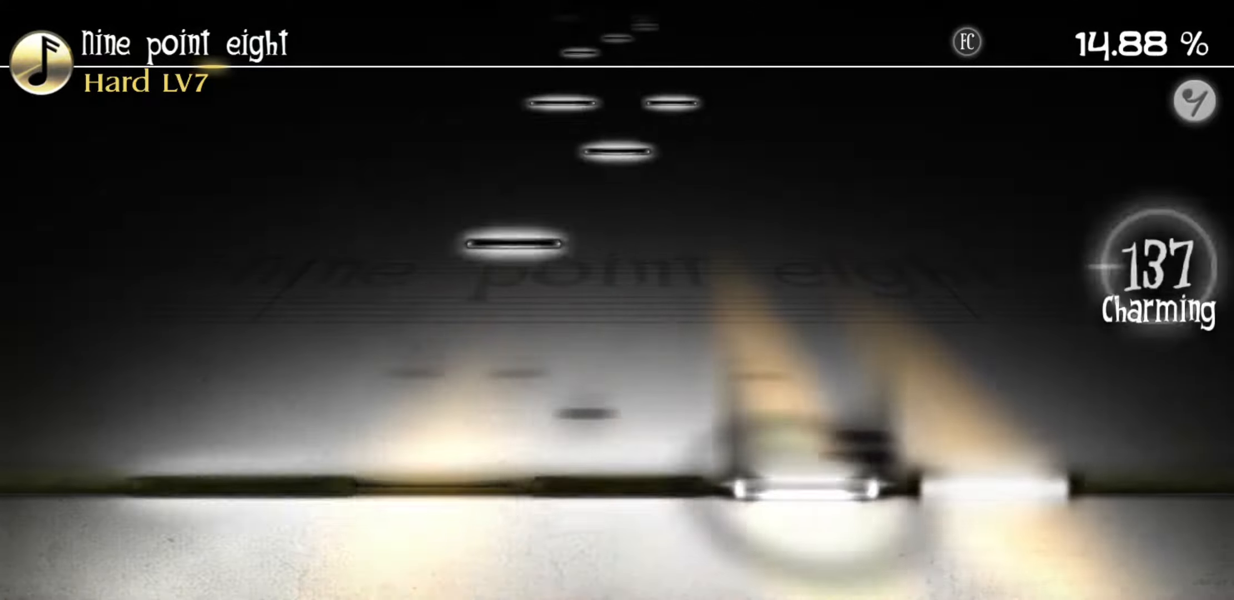